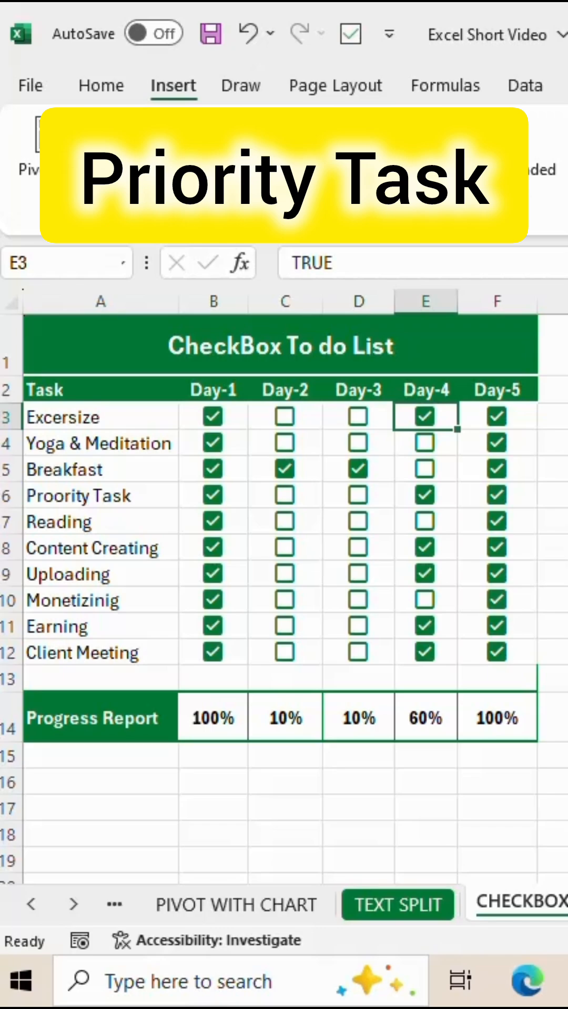
Insert a checkbox in B3 and paste it across B3:F12 so every task row under Day-1 to Day-5 has an unticked box.
{"action": "left_click", "coordinate": [102, 85]}
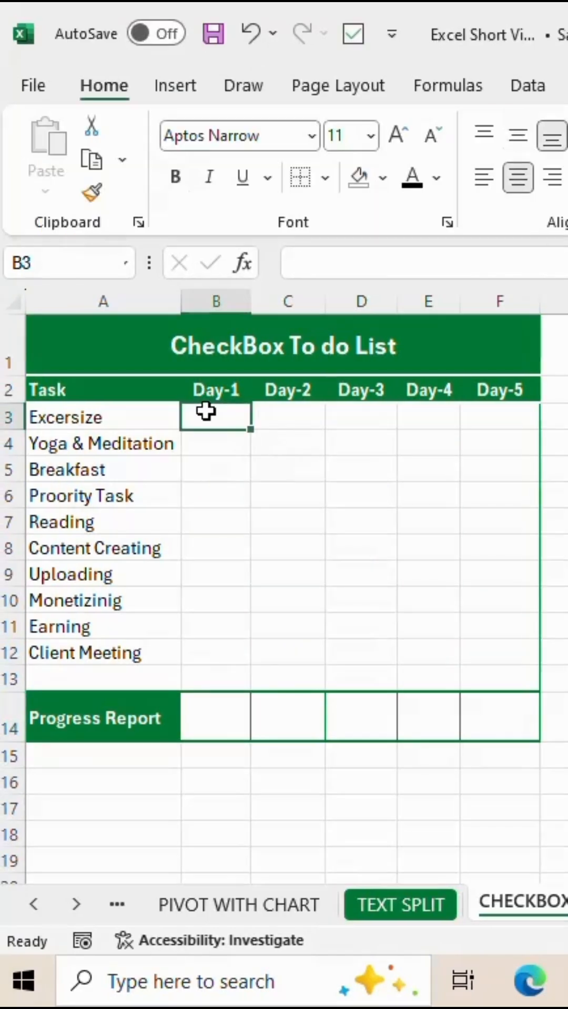
{"action": "left_click", "coordinate": [174, 86]}
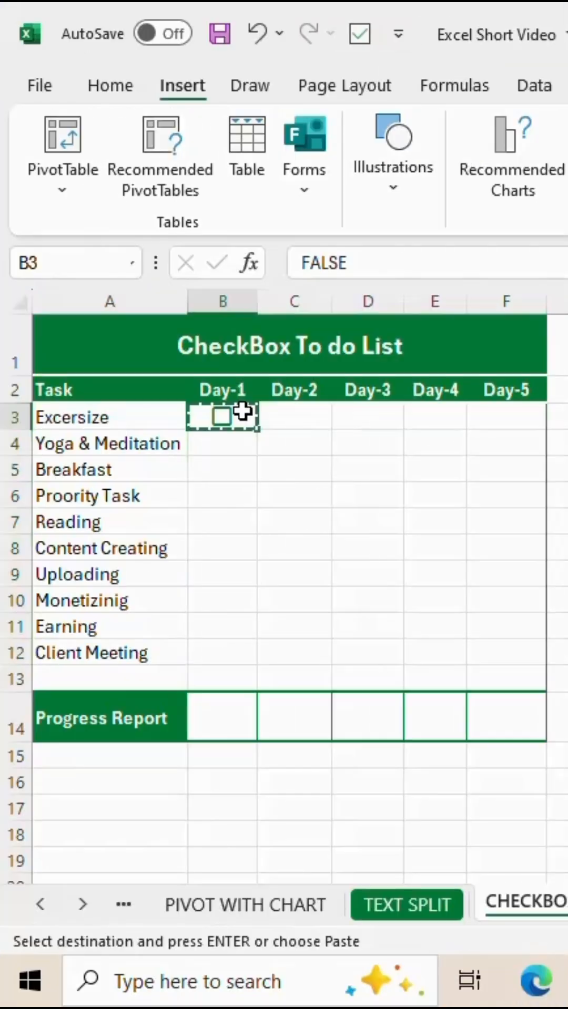
{"action": "left_click_drag", "start_coordinate": [221, 416], "coordinate": [506, 652]}
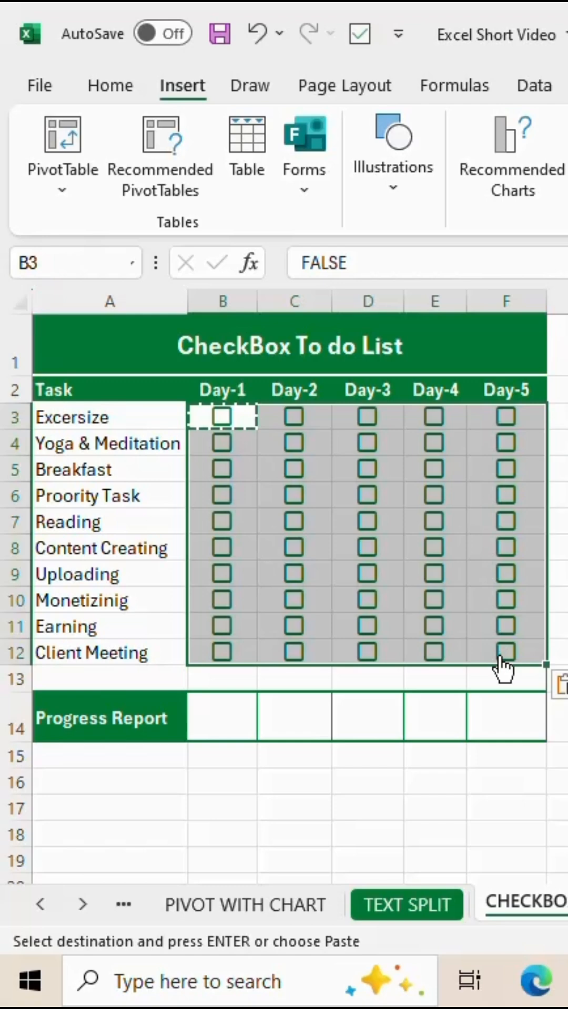
{"action": "left_click", "coordinate": [222, 718]}
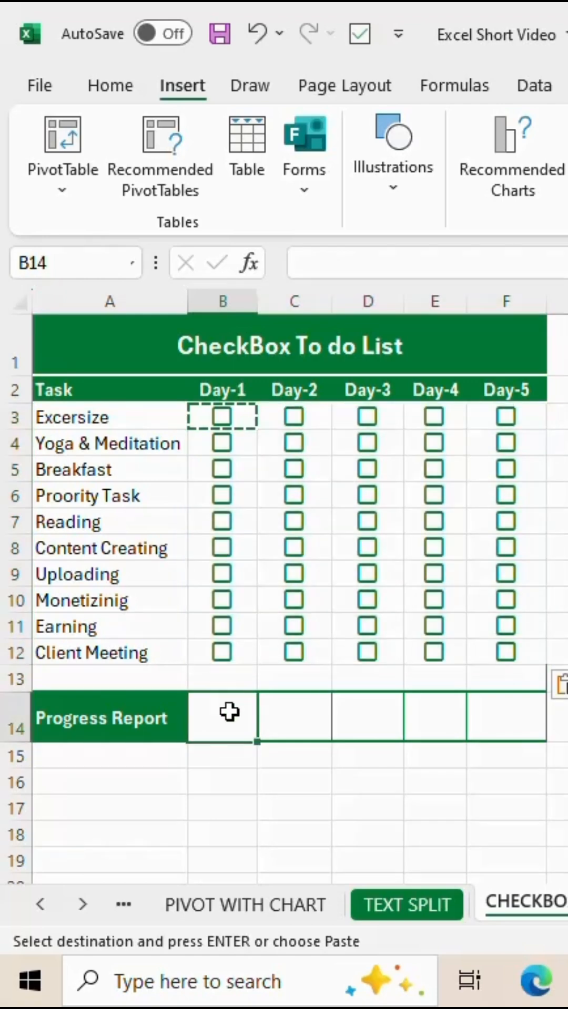
Enter =COUNTIF(B3:B12,TRUE)/COUNTA(B3:B12)% in B14 so Day-1 progress reads 0%.
{"action": "type", "text": "=count"}
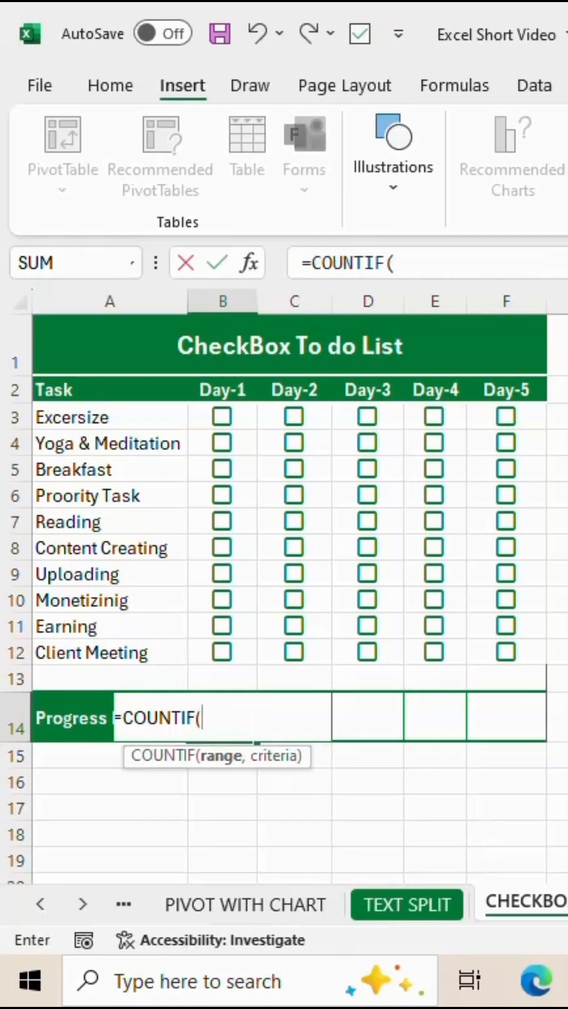
{"action": "left_click", "coordinate": [221, 416]}
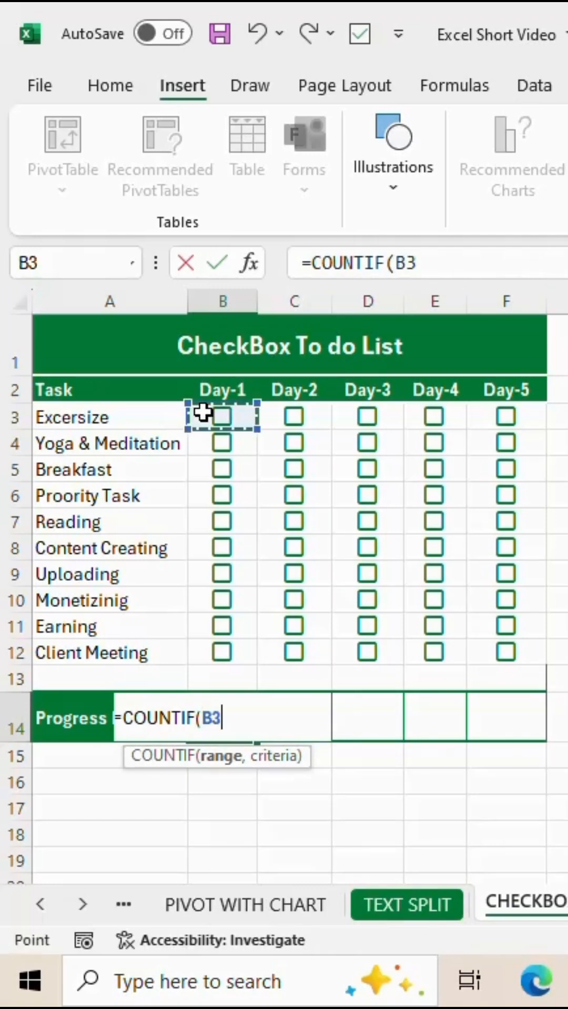
{"action": "left_click_drag", "start_coordinate": [222, 417], "coordinate": [222, 652]}
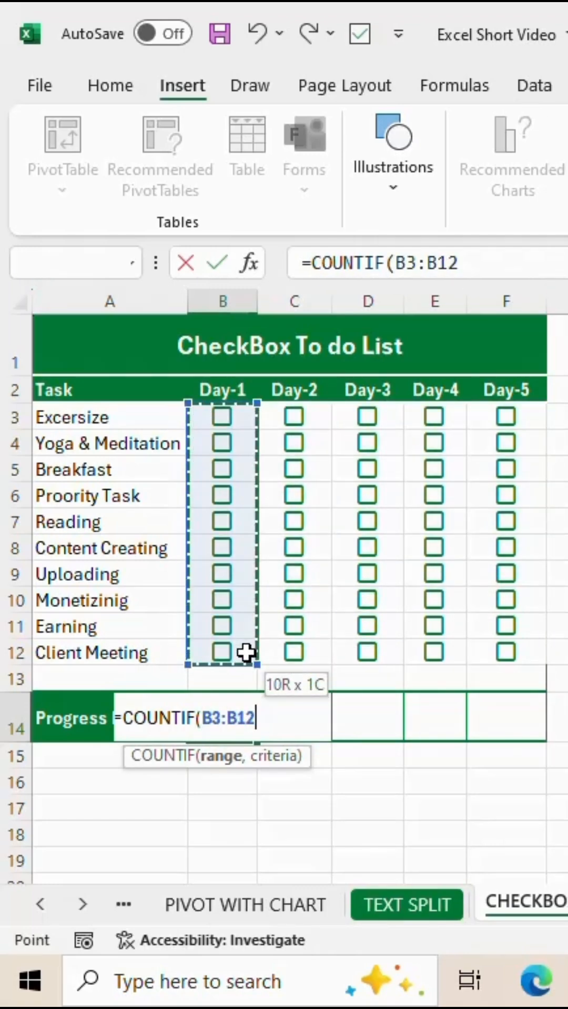
{"action": "type", "text": ","}
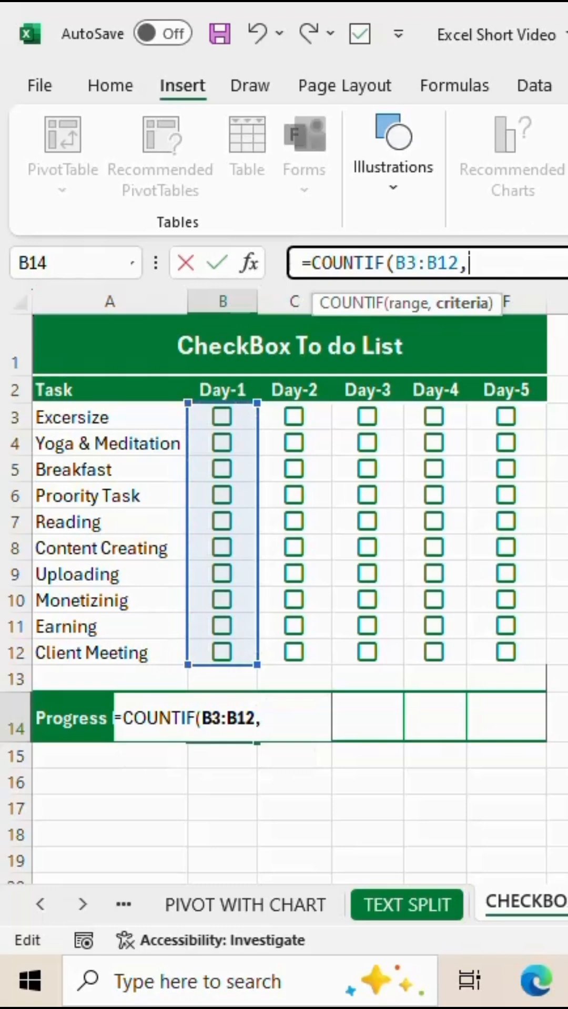
{"action": "type", "text": "tr"}
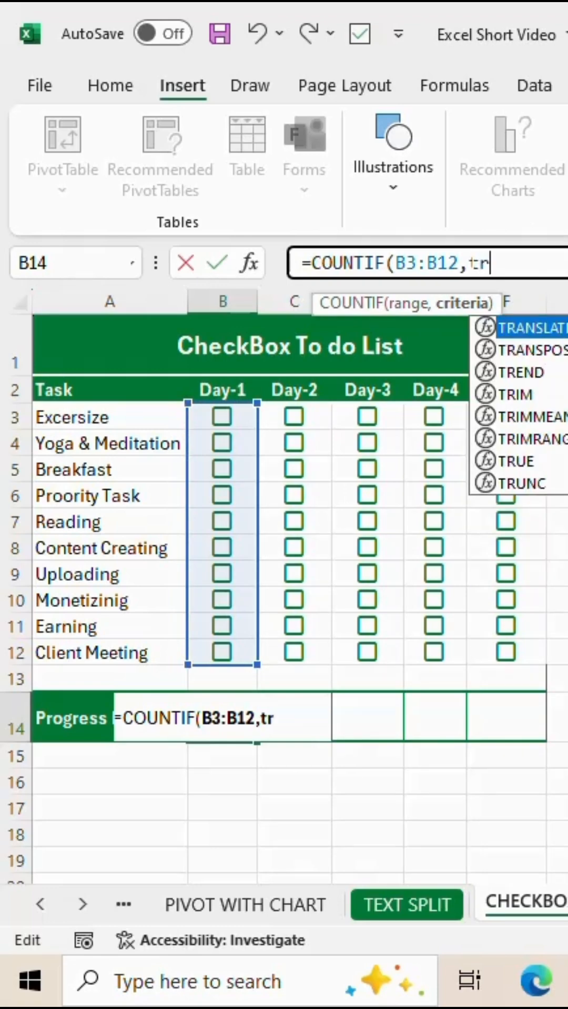
{"action": "type", "text": "RUE"}
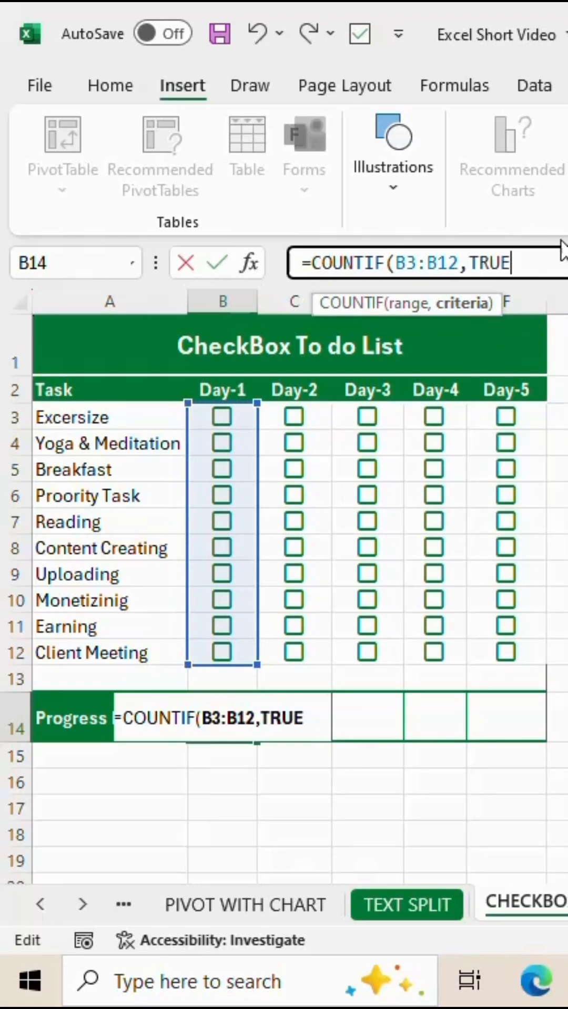
{"action": "type", "text": ")/"}
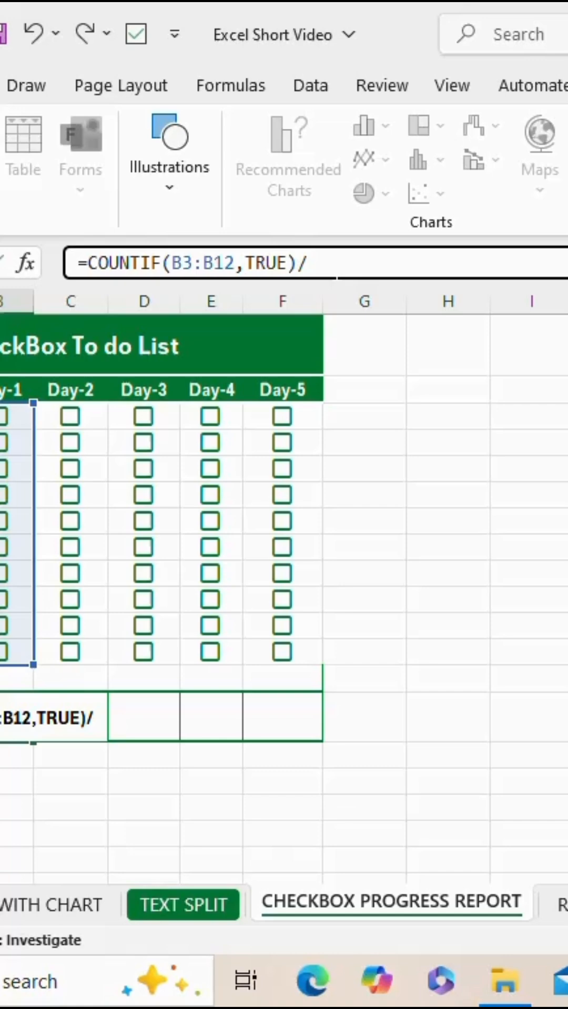
{"action": "type", "text": "count"}
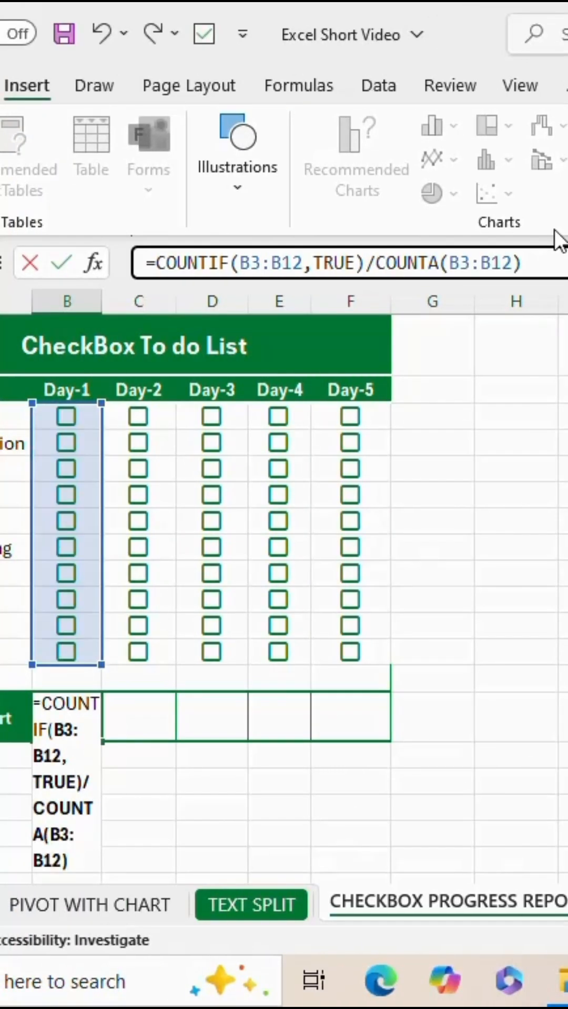
{"action": "type", "text": "%"}
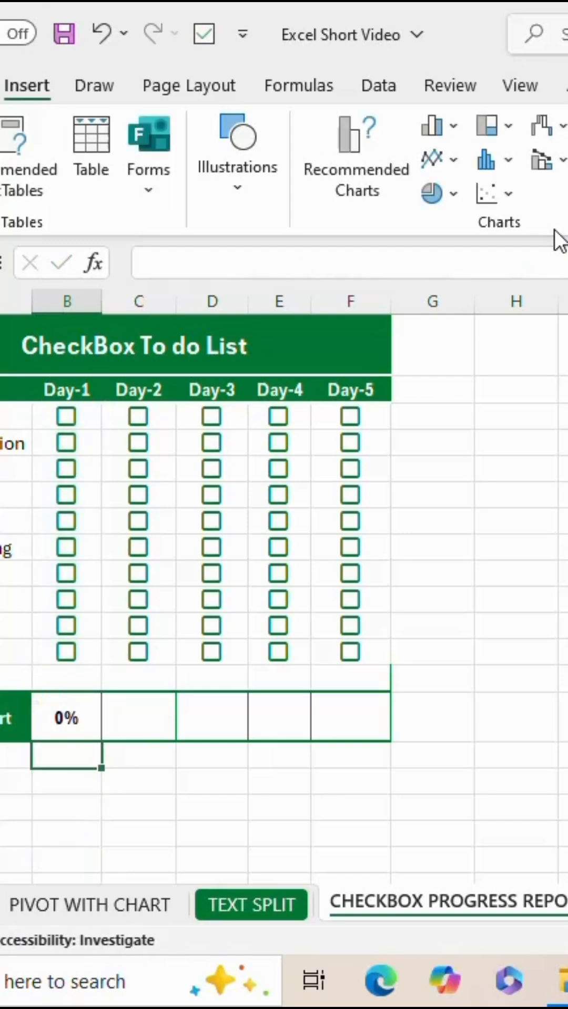
{"action": "left_click", "coordinate": [66, 744]}
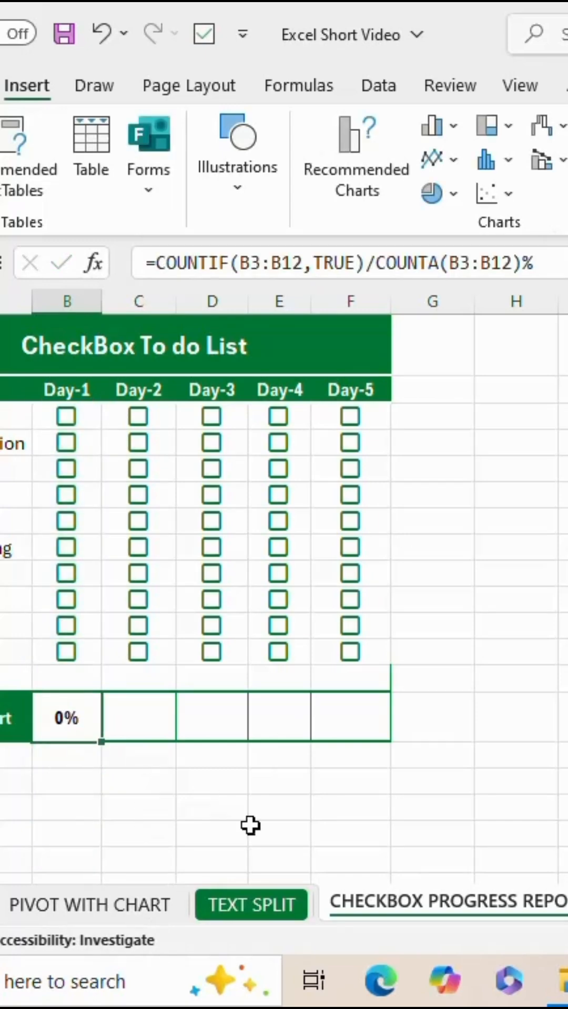
Tick Excersize on Day-1 and another day plus a second Day-1 task so the progress percentages rise.
{"action": "left_click", "coordinate": [65, 416]}
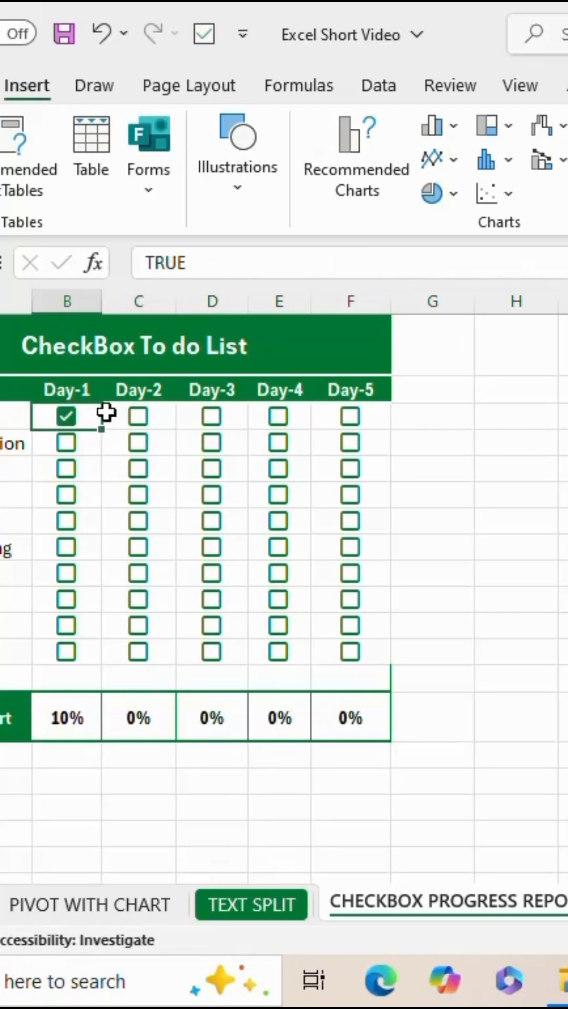
{"action": "left_click", "coordinate": [211, 416]}
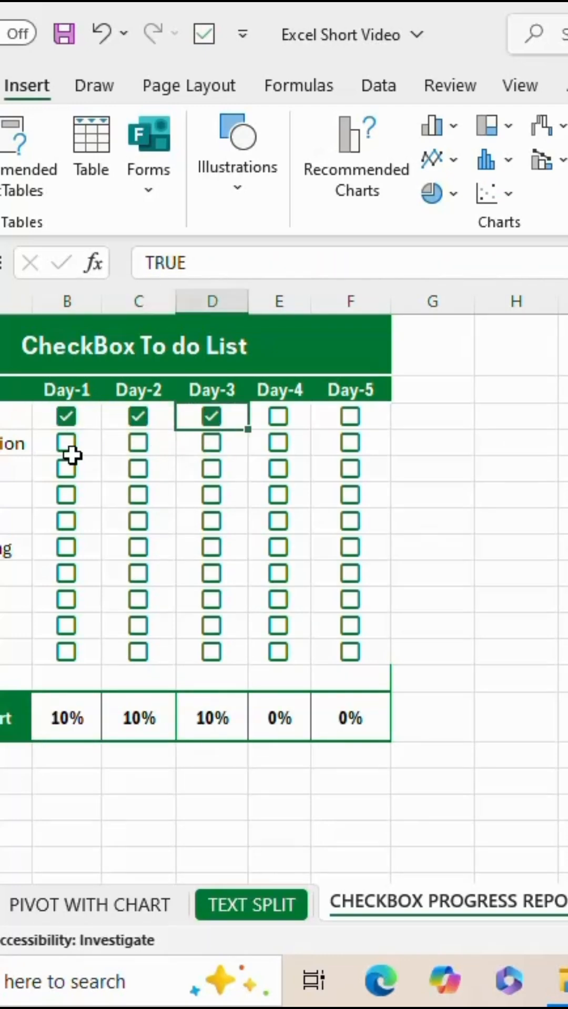
{"action": "left_click", "coordinate": [65, 469]}
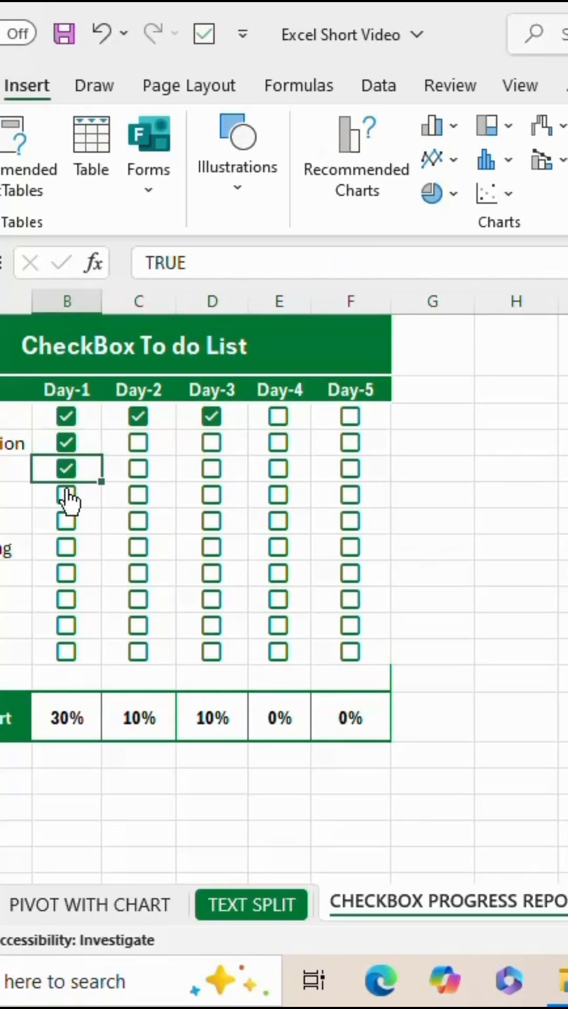